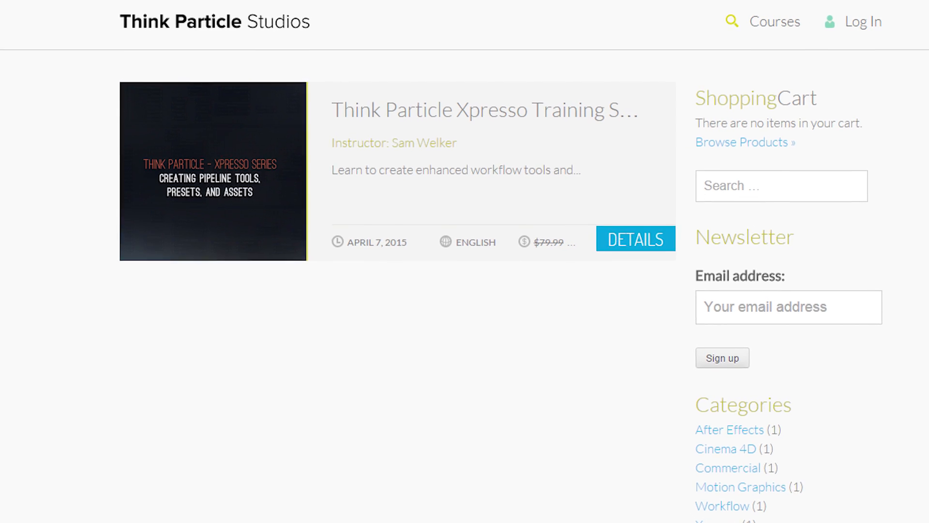
Step: View the Xpresso Training Series details, About the Course and unit list, then enter the free Introduction unit
{"action": "left_click", "coordinate": [634, 239]}
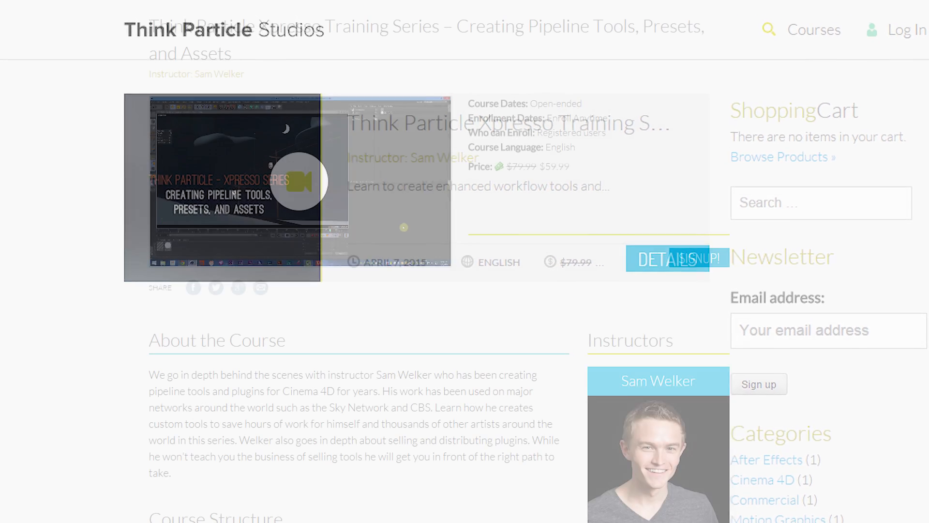
{"action": "scroll", "scroll_direction": "down", "scroll_amount": 3}
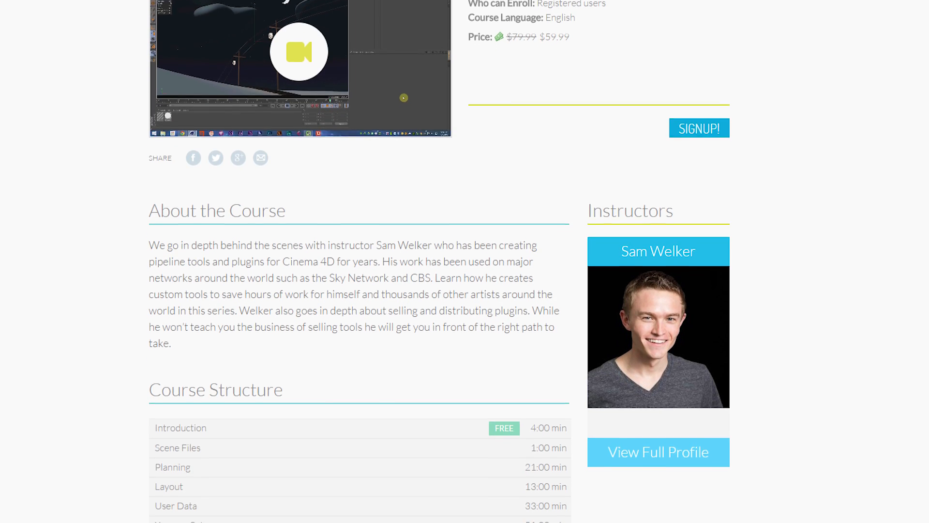
{"action": "scroll", "scroll_direction": "down", "scroll_amount": 3}
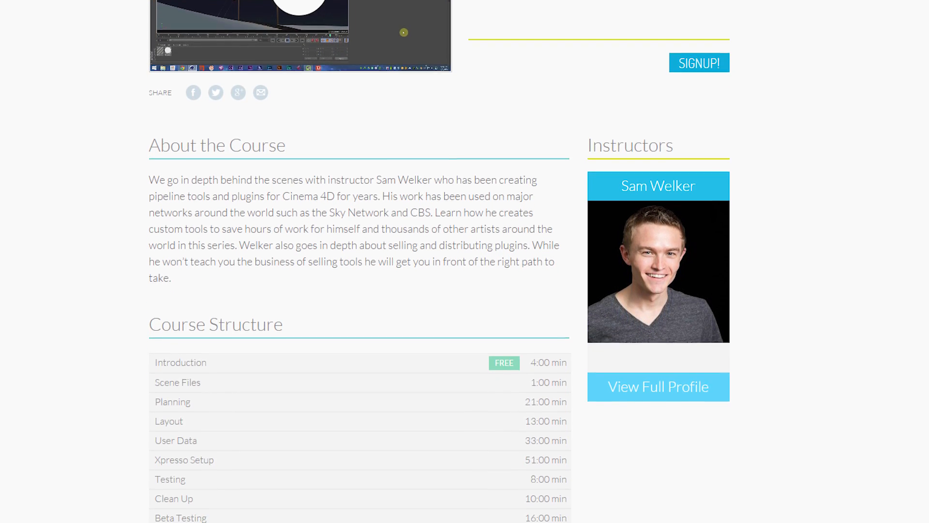
{"action": "left_click", "coordinate": [181, 362]}
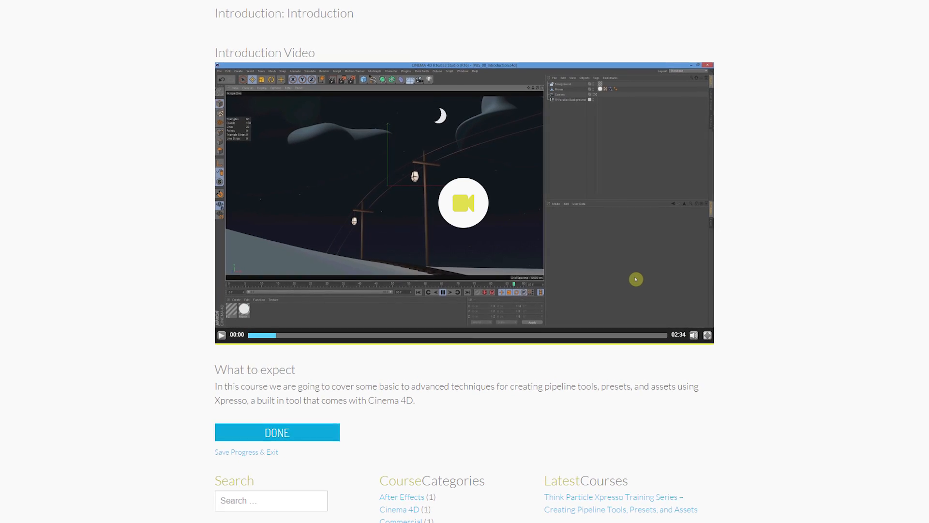
Step: Mark the Introduction unit done and review unit progress from Introduction through Layout and beyond
{"action": "scroll", "scroll_direction": "down", "scroll_amount": 3}
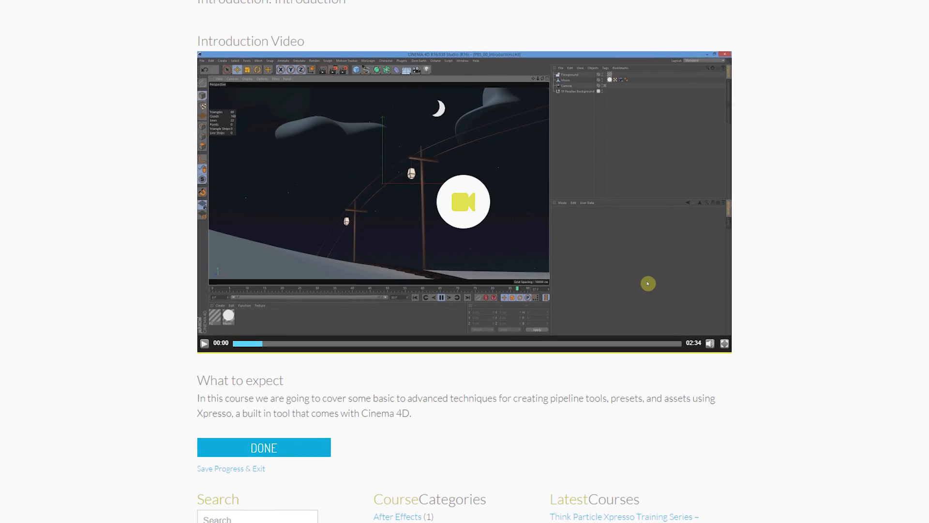
{"action": "left_click", "coordinate": [263, 447]}
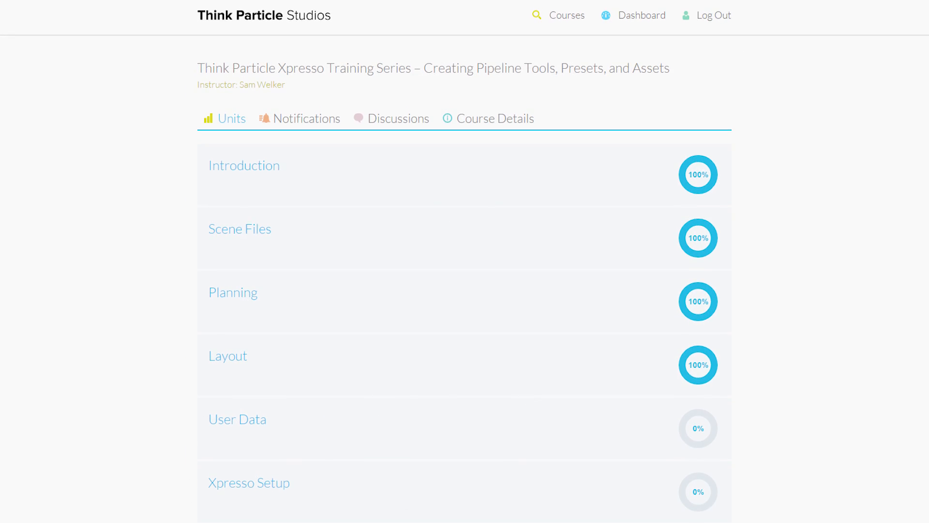
{"action": "scroll", "scroll_direction": "down", "scroll_amount": 3}
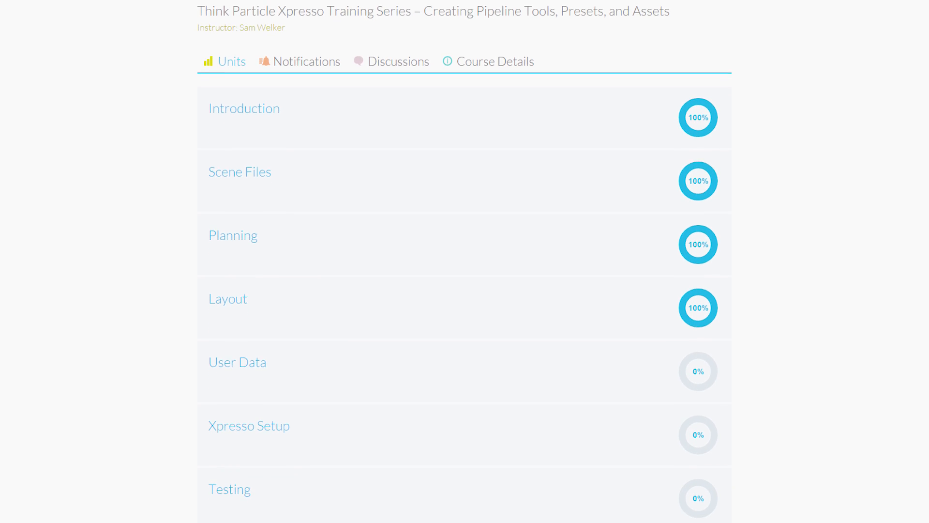
{"action": "scroll", "scroll_direction": "down", "scroll_amount": 3}
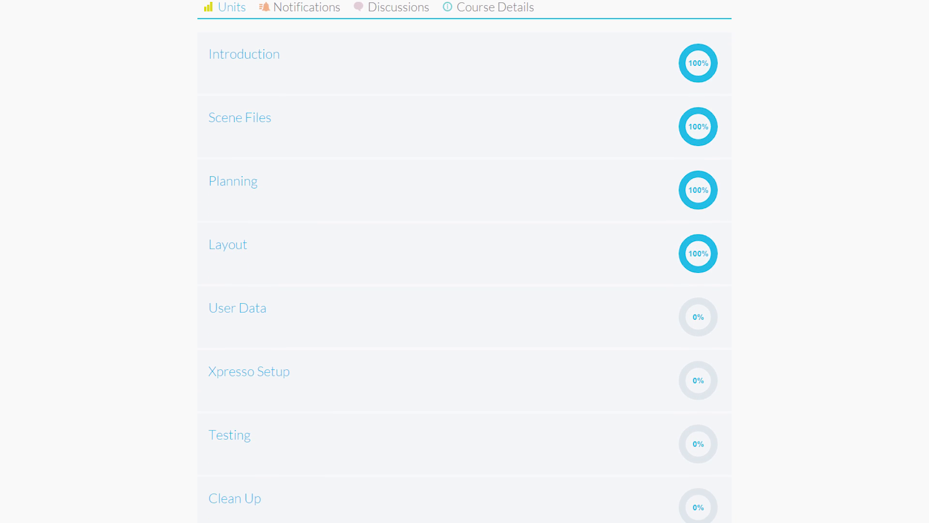
{"action": "scroll", "scroll_direction": "down", "scroll_amount": 3}
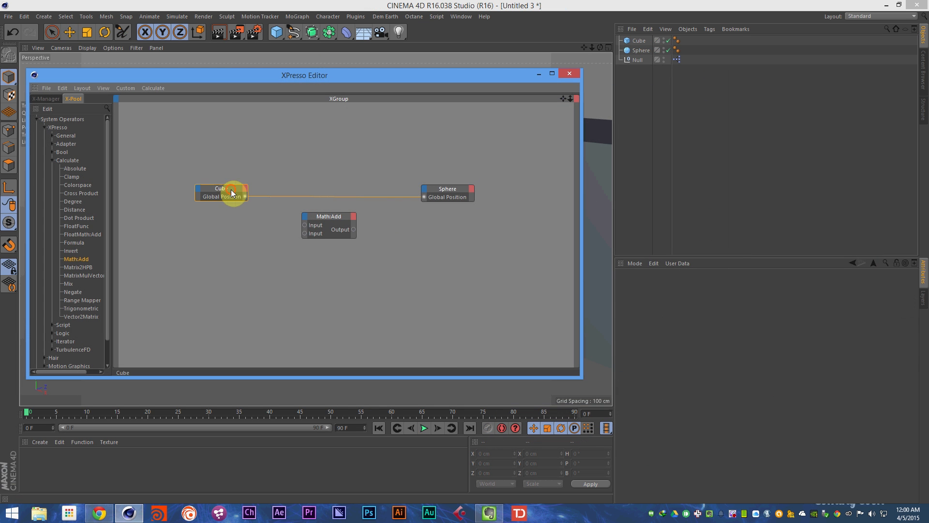
Step: Link the Cube's Global Position to the Sphere's with a MathAdd node between them in XPresso
{"action": "left_click", "coordinate": [328, 215]}
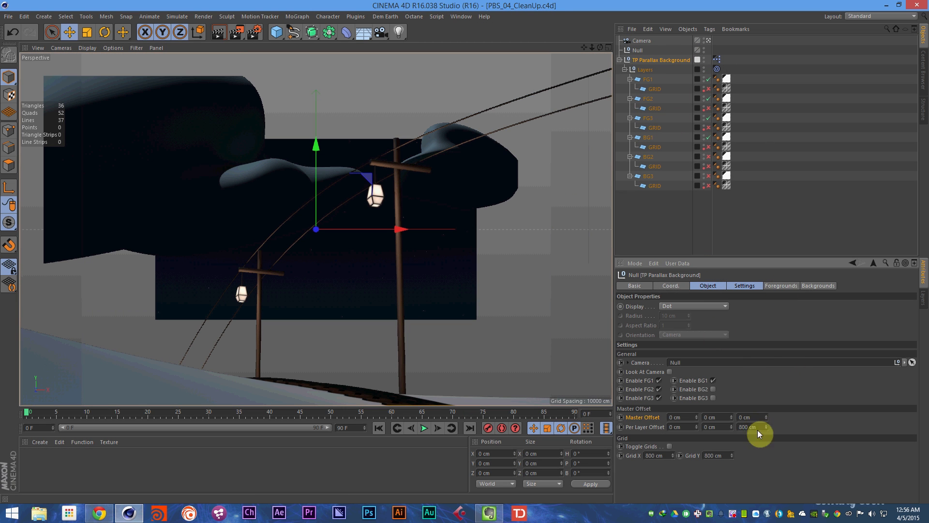
Step: Show the TP Parallax Background null's foreground image alpha, offset and movement spline settings
{"action": "left_click", "coordinate": [781, 284]}
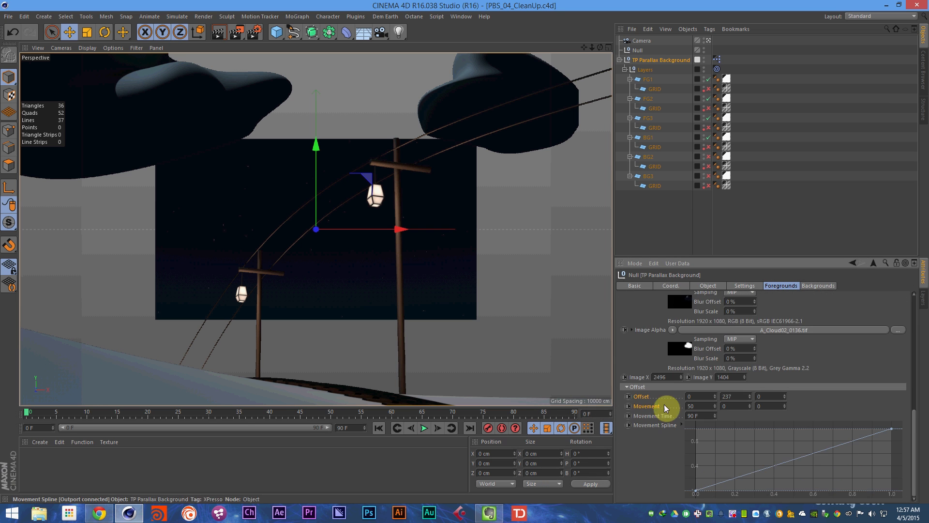
{"action": "left_click", "coordinate": [423, 427]}
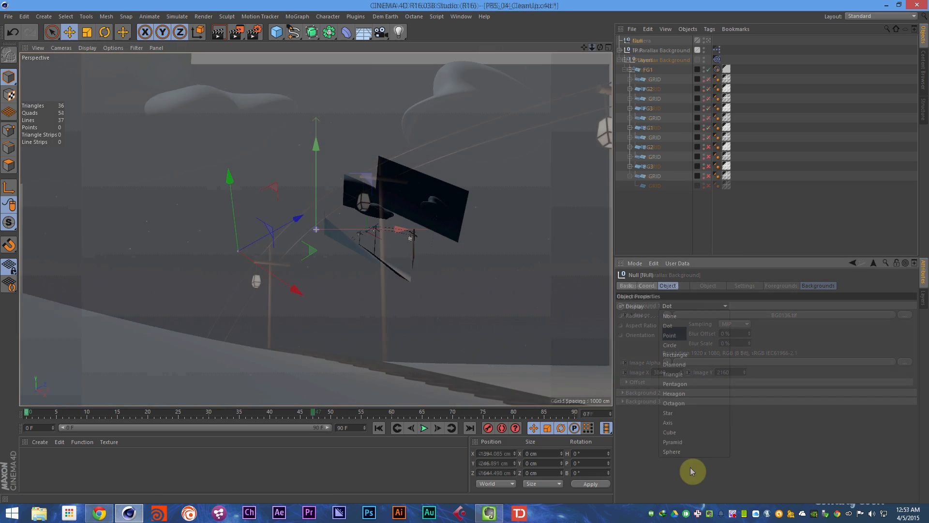
Step: Show the parallax rig's XPresso network and inspect the Vector2Reals node's attributes
{"action": "left_click", "coordinate": [744, 284]}
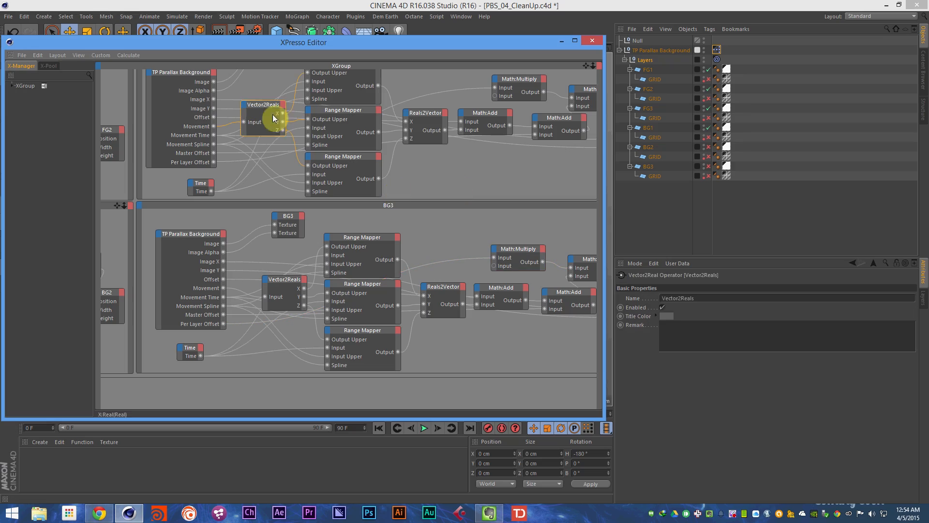
{"action": "left_click", "coordinate": [590, 41]}
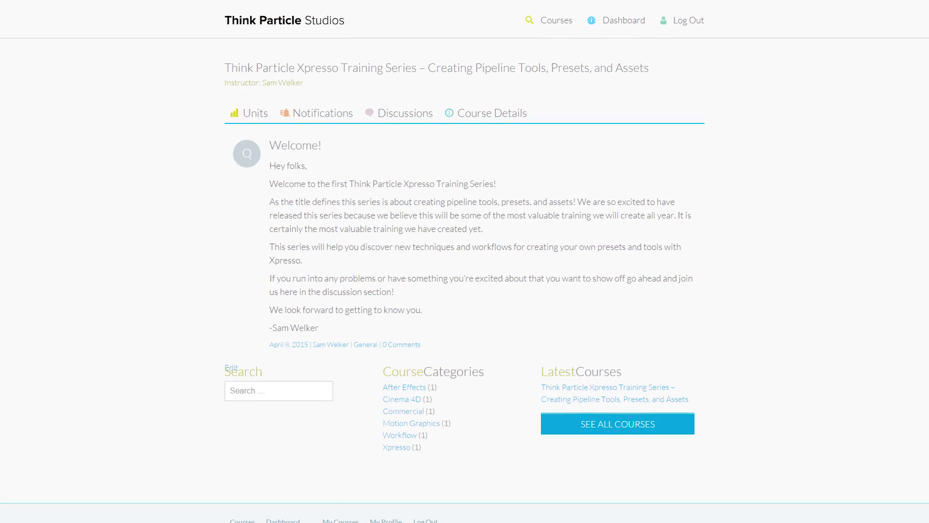
Step: Scroll the course's Welcome! announcement to reveal its full message
{"action": "scroll", "scroll_direction": "down", "scroll_amount": 3}
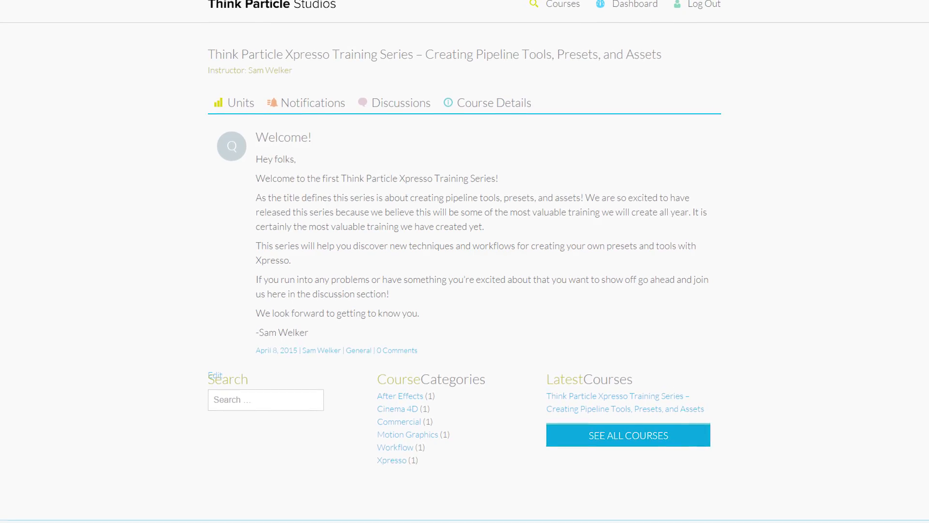